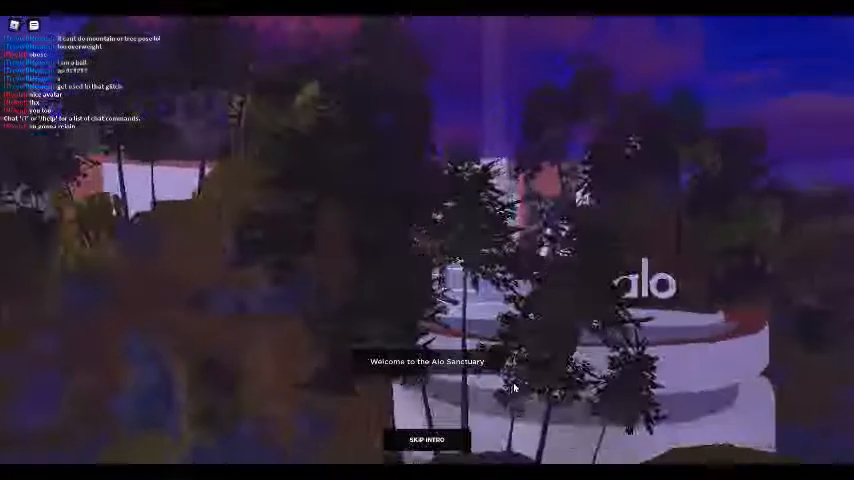
Step: Skip the intro and dismiss the welcome panel to enter the Alo Sanctuary
click(428, 440)
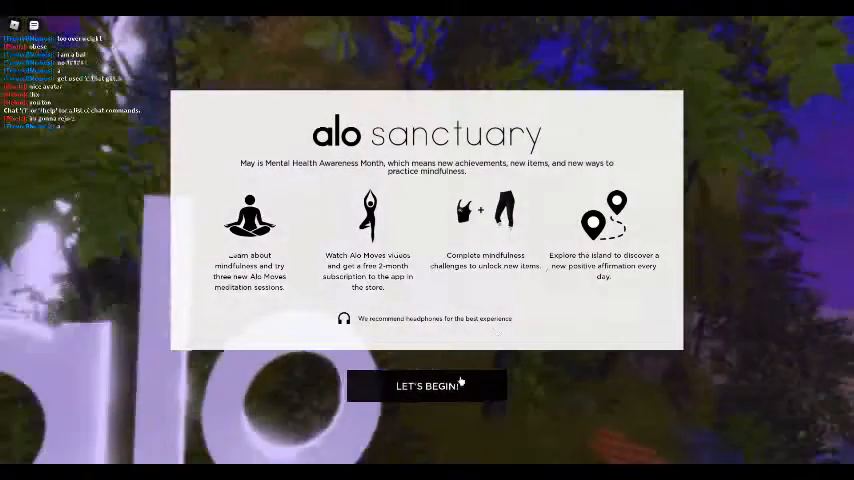
click(428, 384)
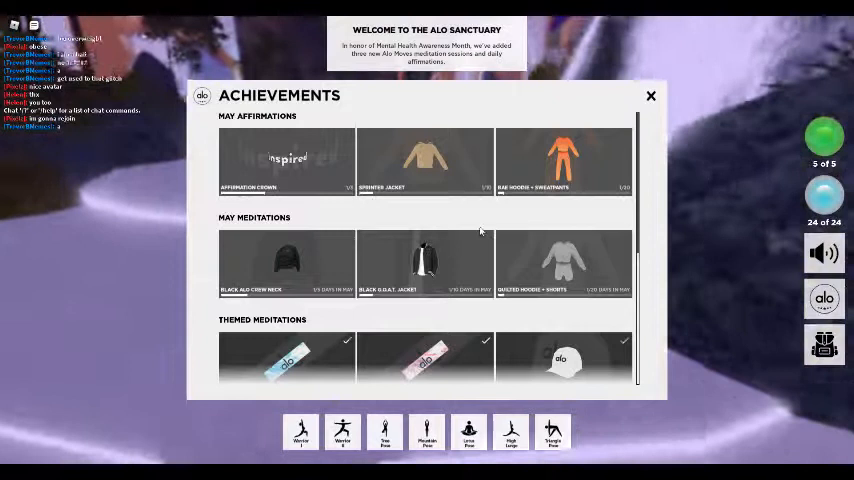
Step: Browse through the Achievements list of meditation rewards, then close it
scroll(down, 3)
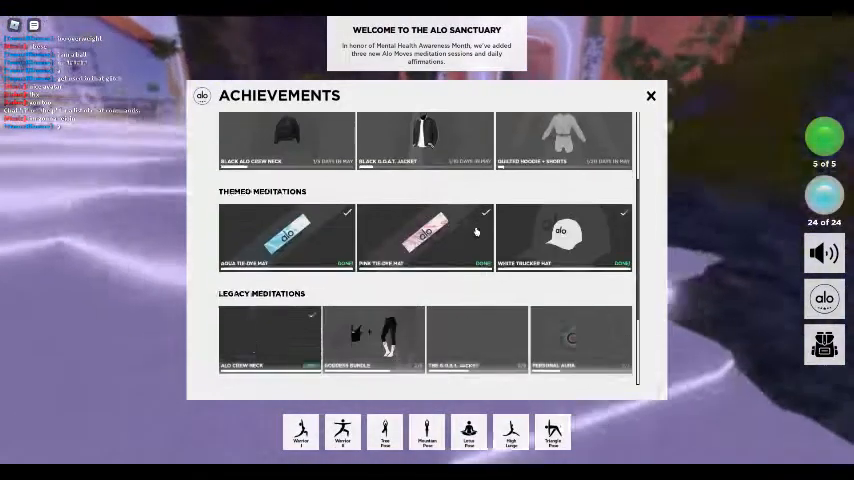
scroll(up, 3)
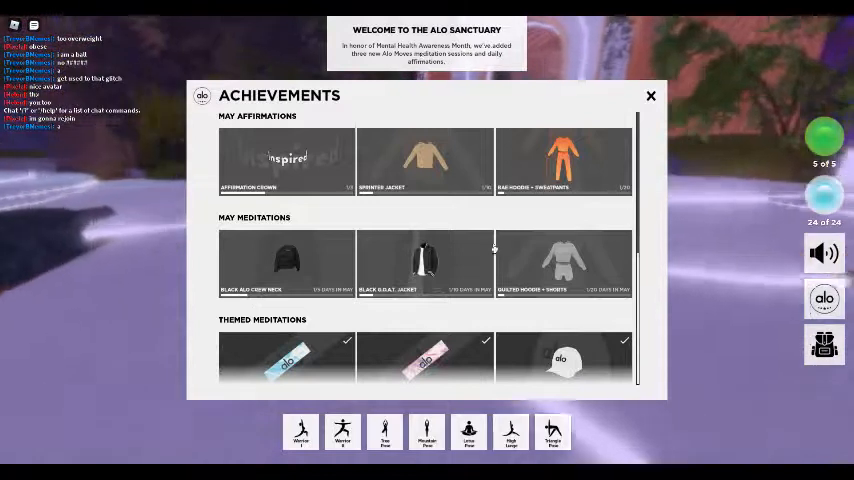
scroll(down, 3)
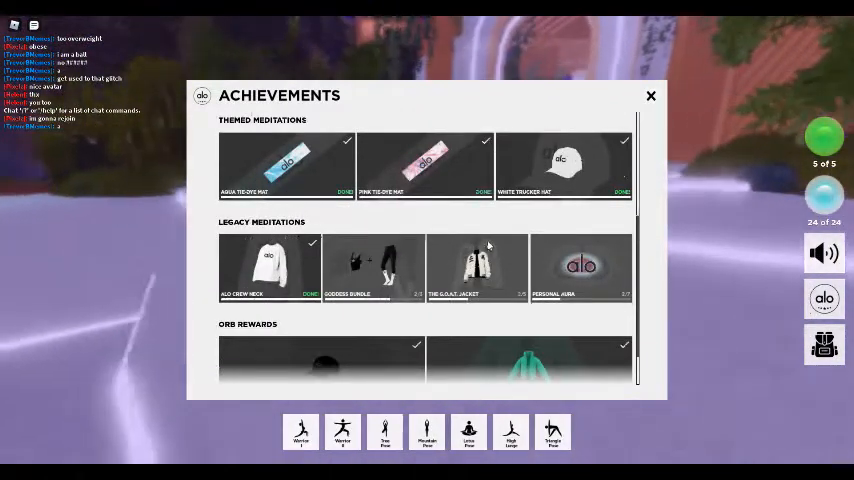
scroll(down, 3)
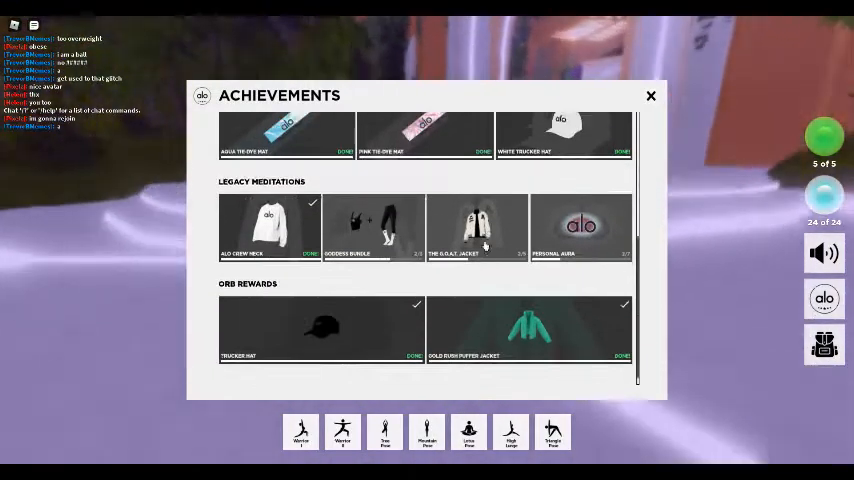
scroll(up, 3)
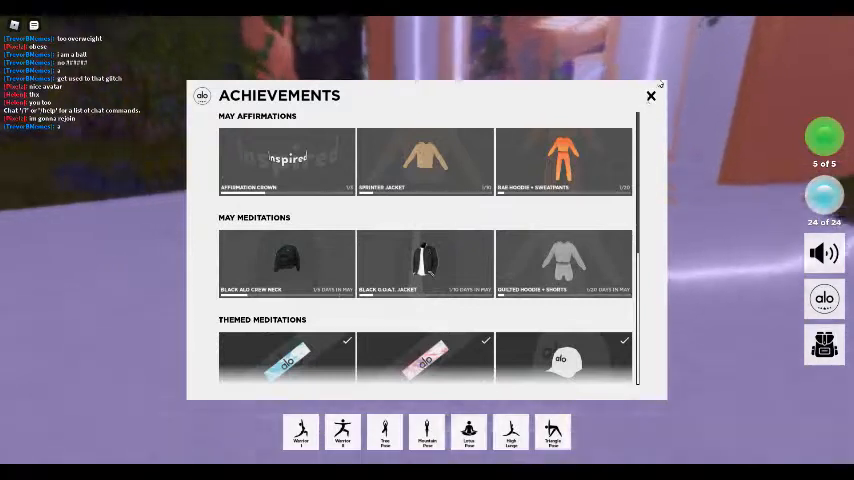
click(652, 96)
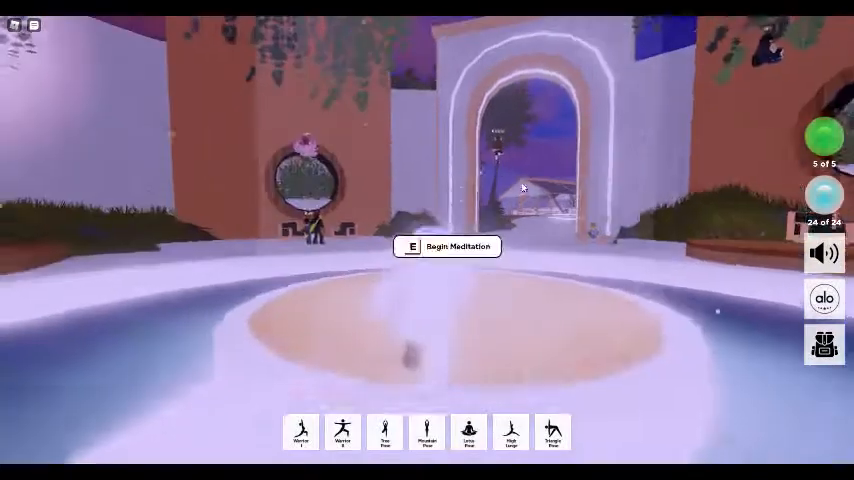
Step: Begin the Intro to Mindfulness 1 min meditation in the one-legged standing pose
click(448, 246)
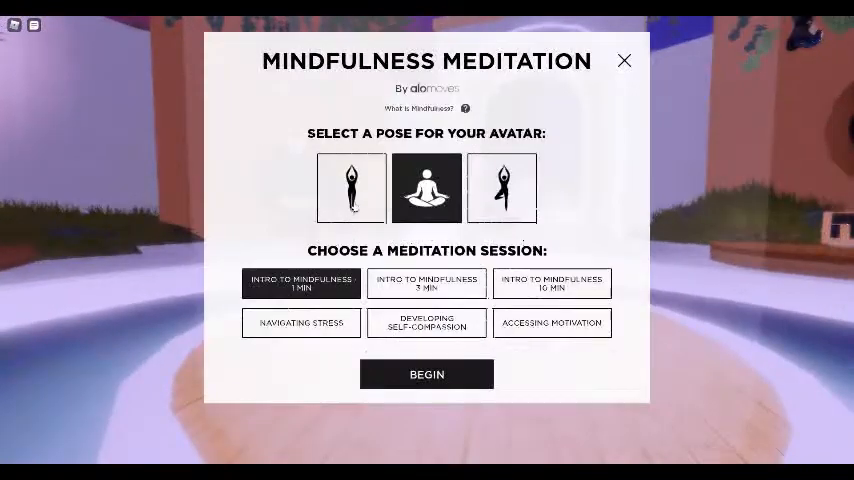
click(500, 188)
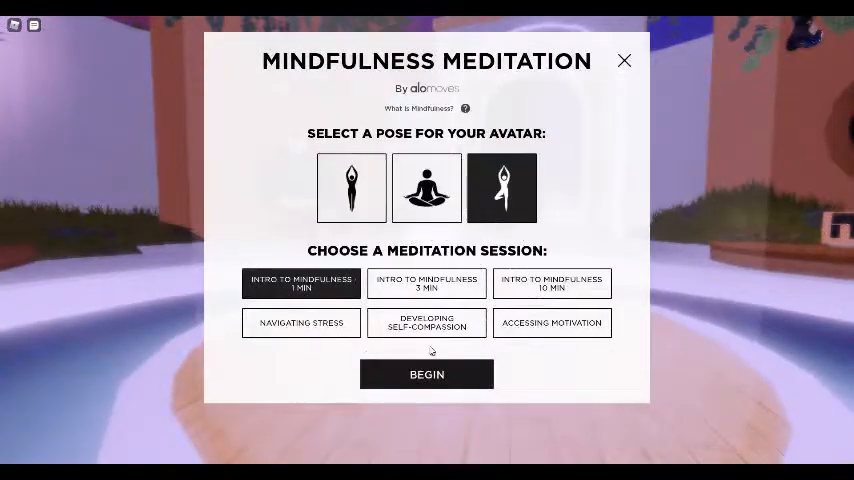
click(426, 374)
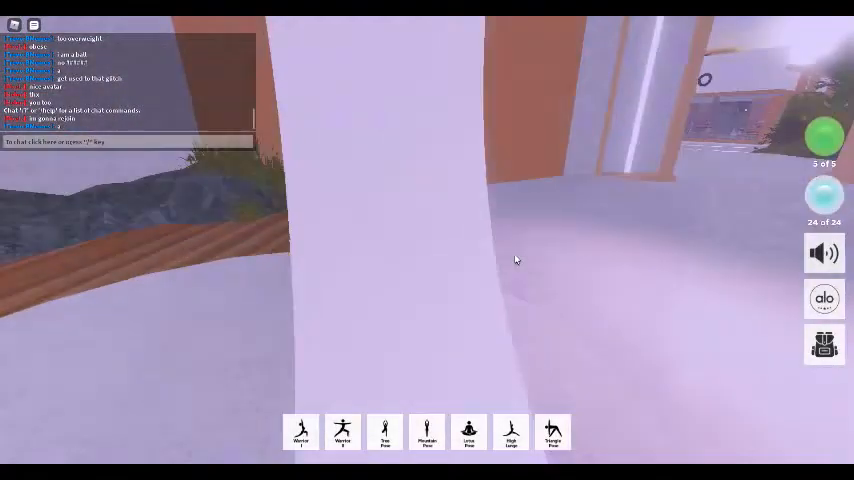
Step: Reopen Achievements, read the locked meditation and affirmation reward requirements, then close it
click(824, 300)
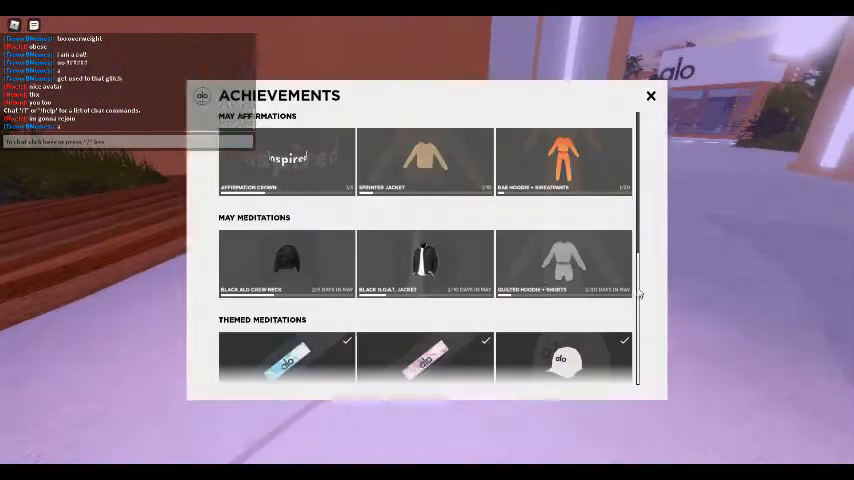
scroll(down, 3)
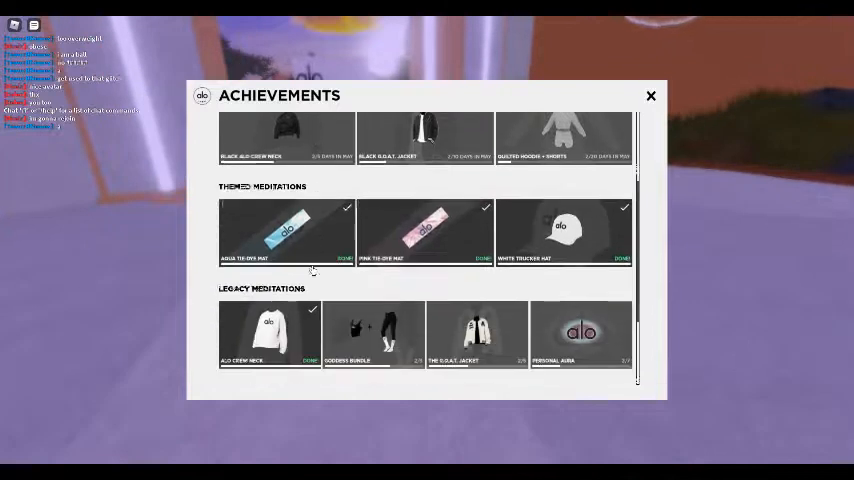
scroll(down, 3)
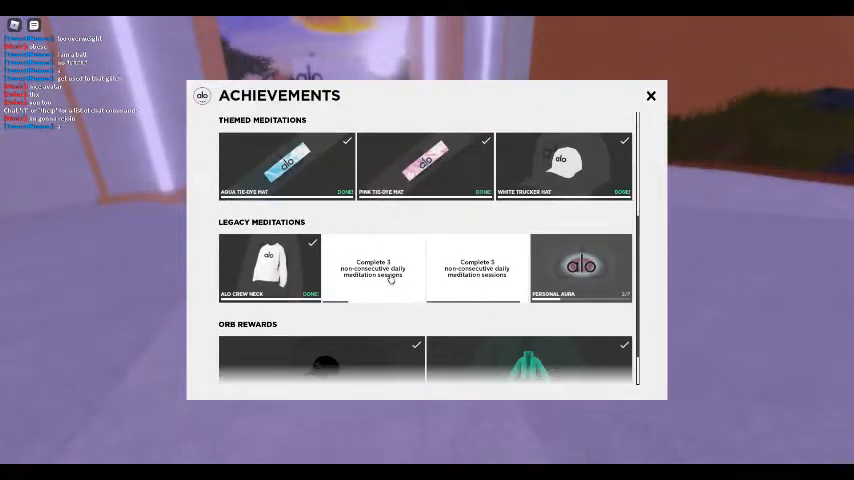
scroll(up, 3)
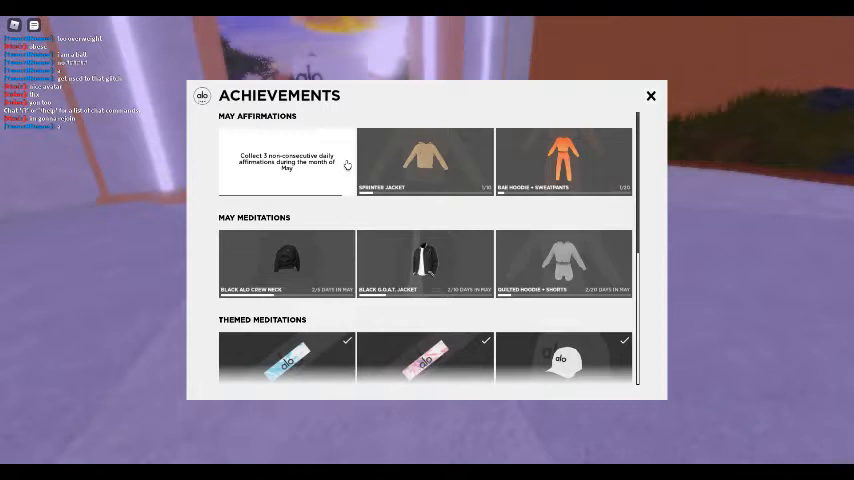
scroll(down, 3)
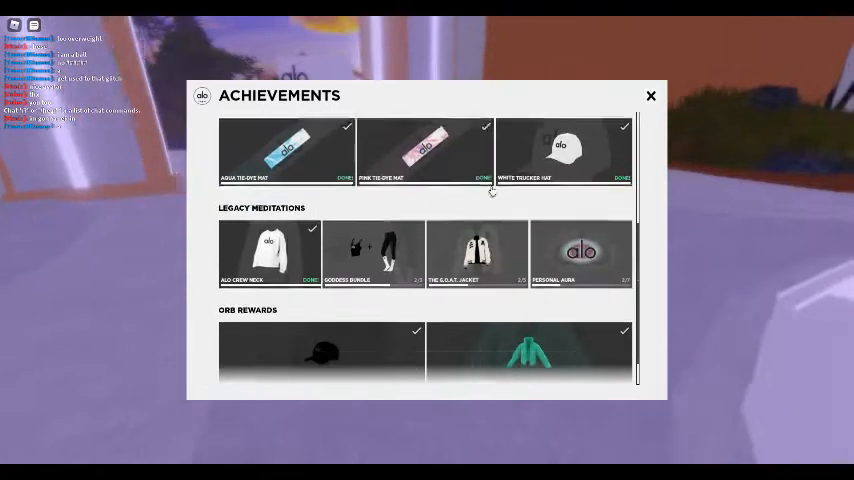
click(652, 96)
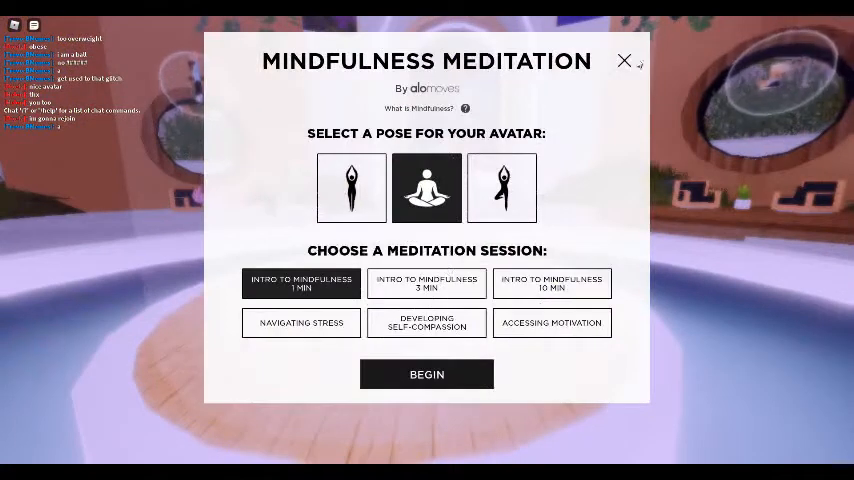
Step: Begin the Navigating Stress meditation in the one-legged standing pose
click(300, 322)
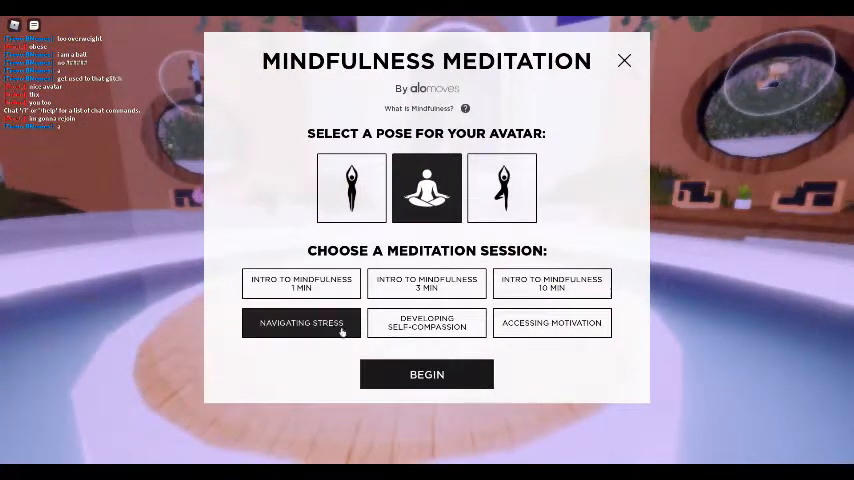
click(500, 188)
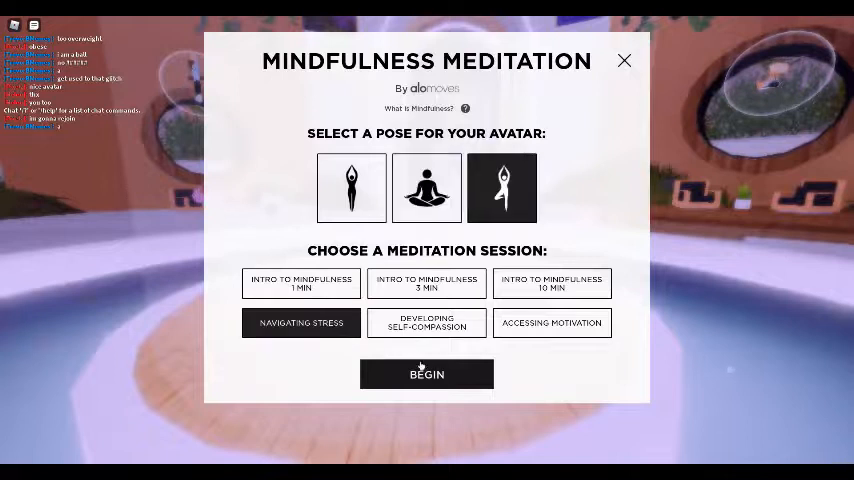
click(426, 374)
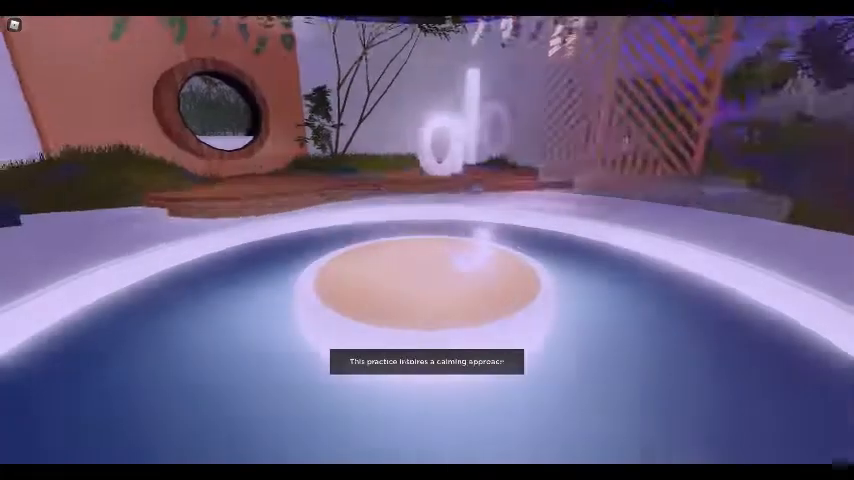